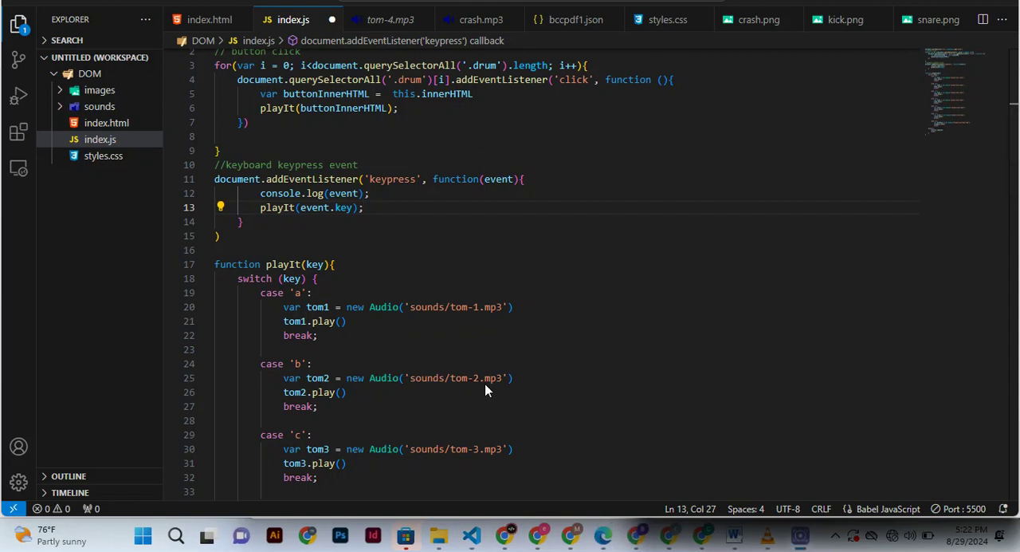
{"action": "mouse_move", "coordinate": [613, 163]}
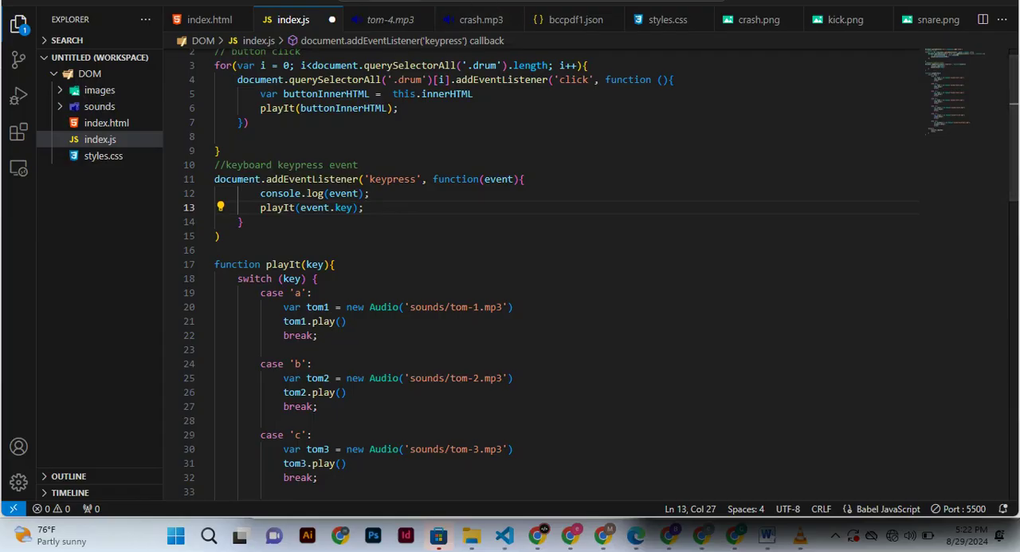
{"action": "scroll", "scroll_direction": "down", "scroll_amount": 3}
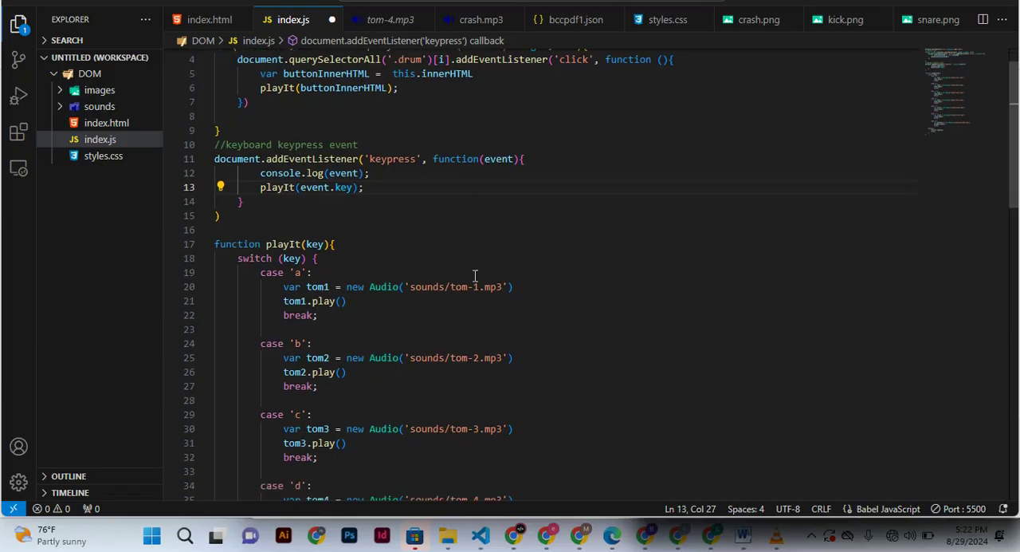
{"action": "scroll", "scroll_direction": "down", "scroll_amount": 3}
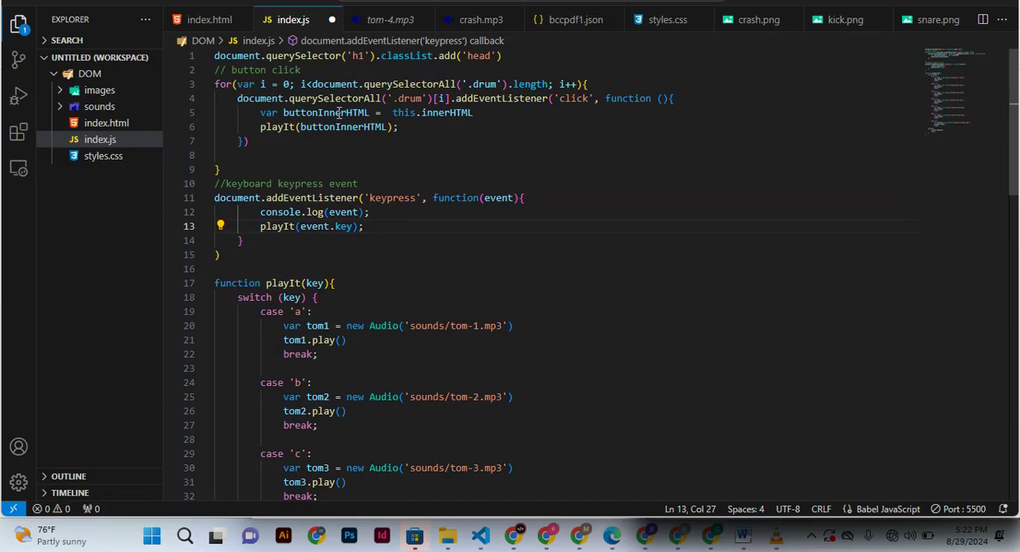
{"action": "scroll", "scroll_direction": "down", "scroll_amount": 3}
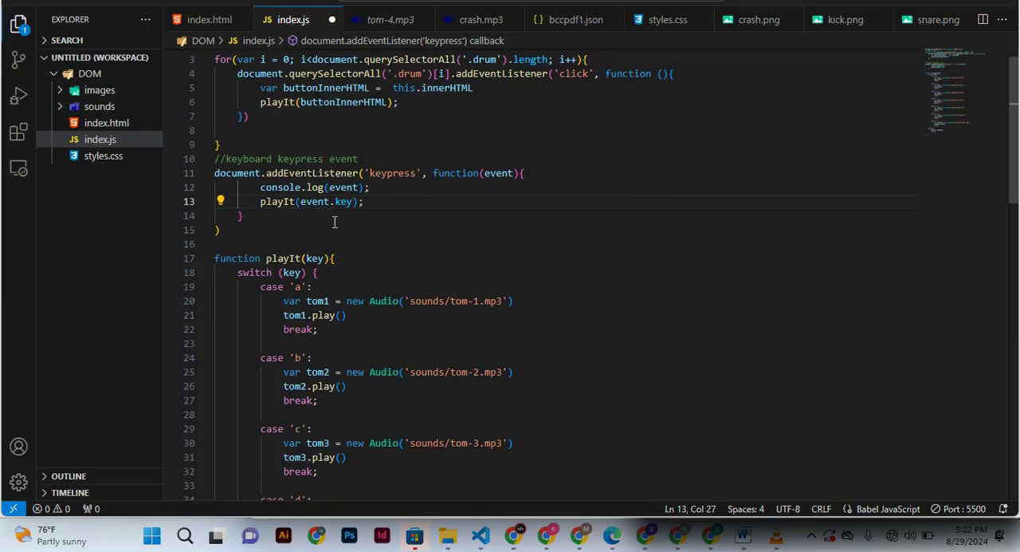
{"action": "mouse_move", "coordinate": [281, 187]}
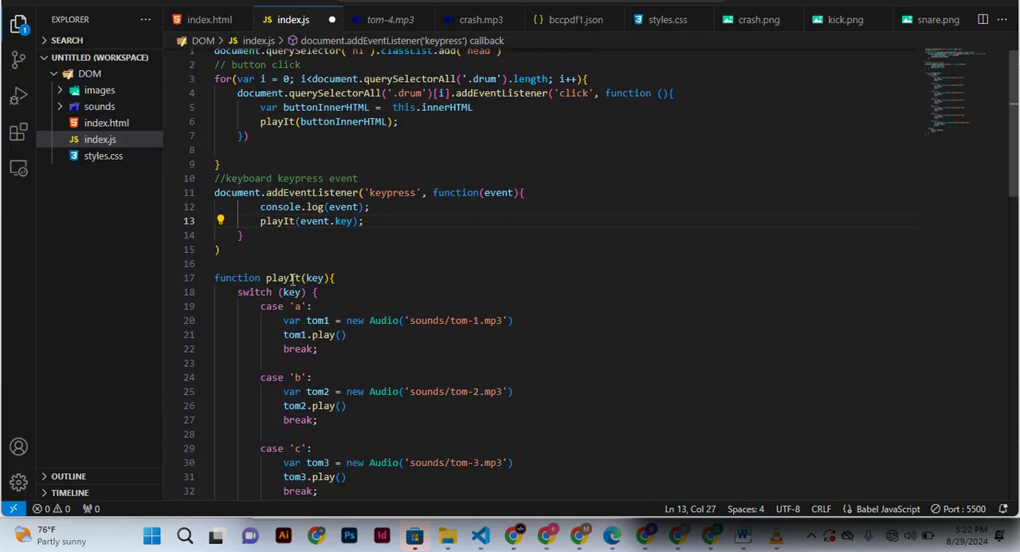
{"action": "scroll", "scroll_direction": "down", "scroll_amount": 3}
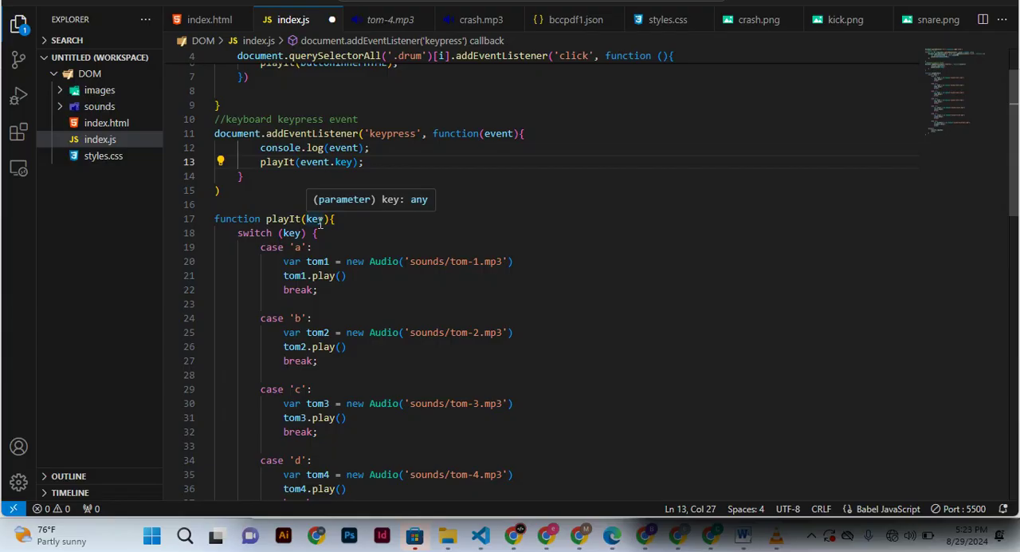
{"action": "mouse_move", "coordinate": [287, 262]}
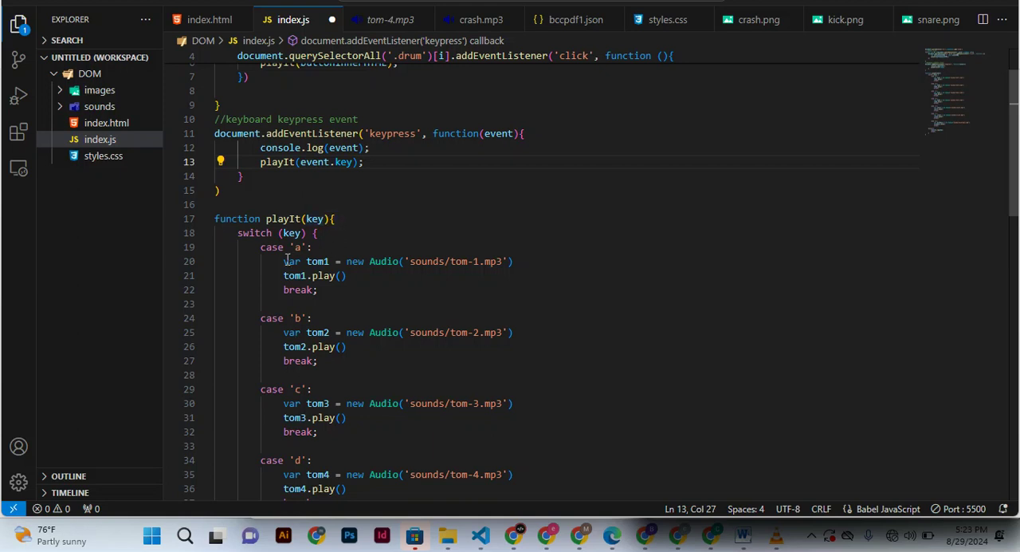
{"action": "scroll", "scroll_direction": "down", "scroll_amount": 3}
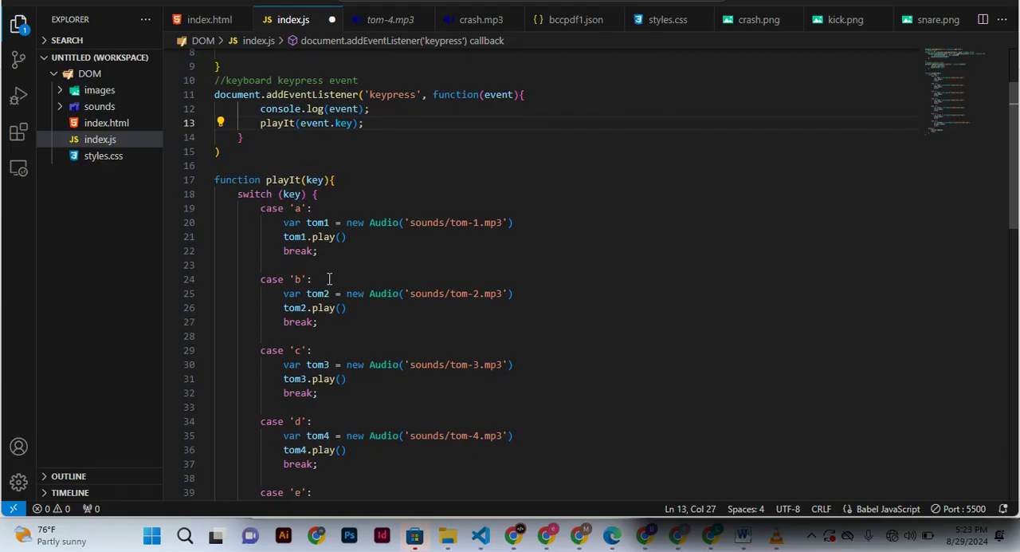
{"action": "scroll", "scroll_direction": "down", "scroll_amount": 3}
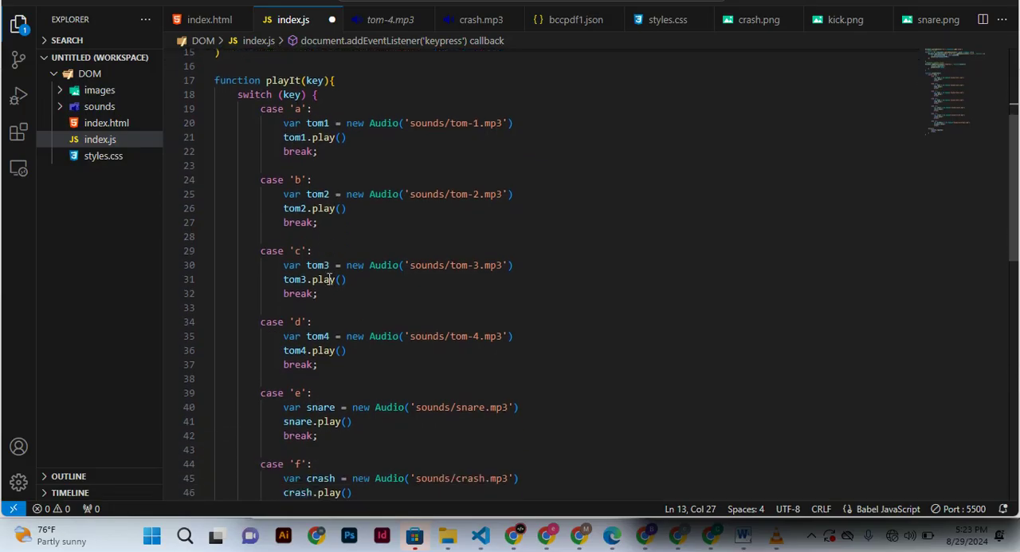
{"action": "scroll", "scroll_direction": "down", "scroll_amount": 3}
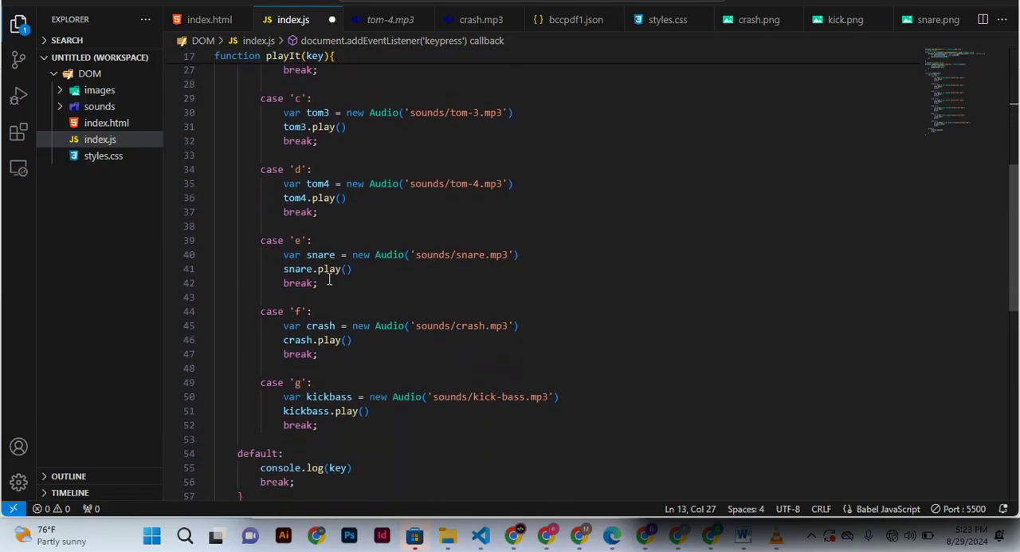
{"action": "scroll", "scroll_direction": "down", "scroll_amount": 3}
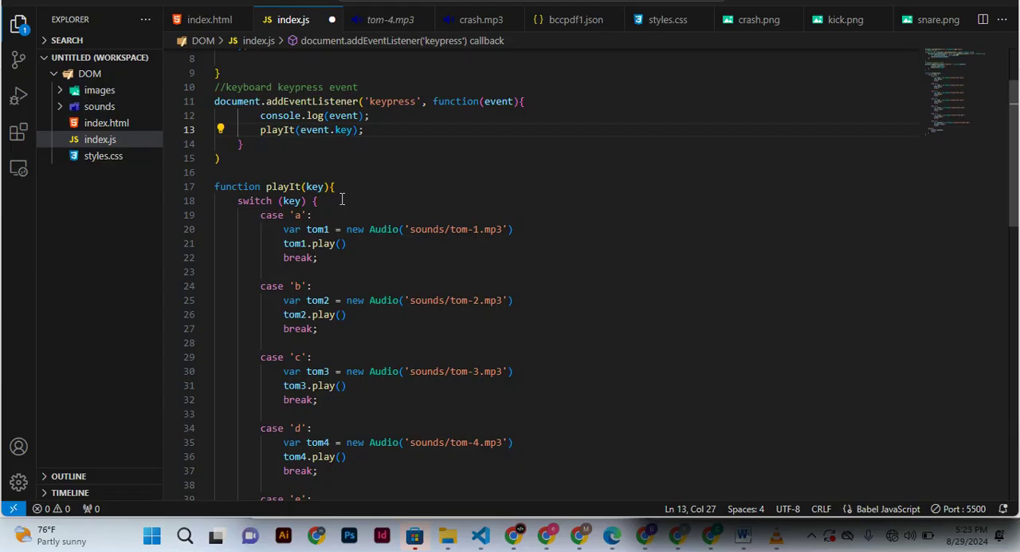
{"action": "mouse_move", "coordinate": [274, 188]}
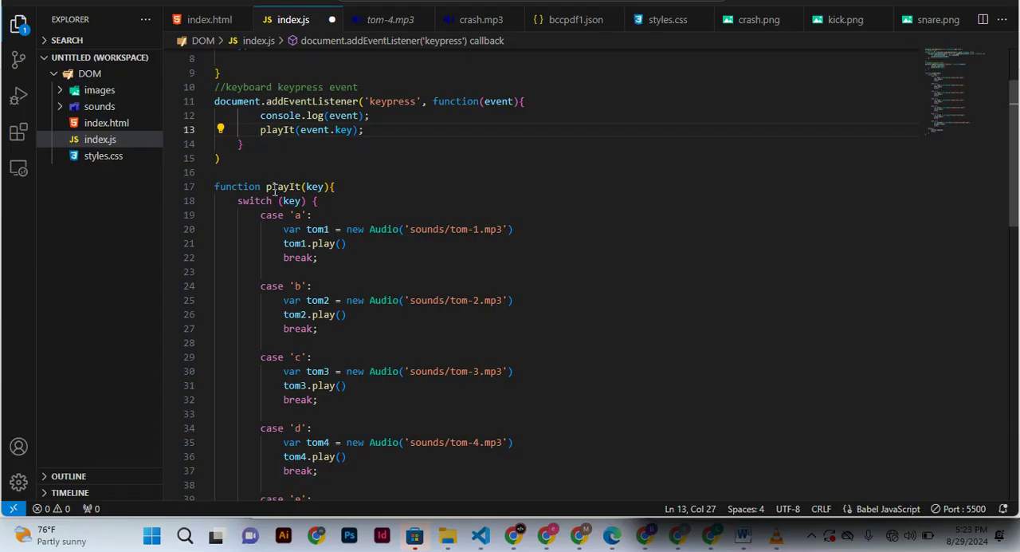
{"action": "mouse_move", "coordinate": [316, 185]}
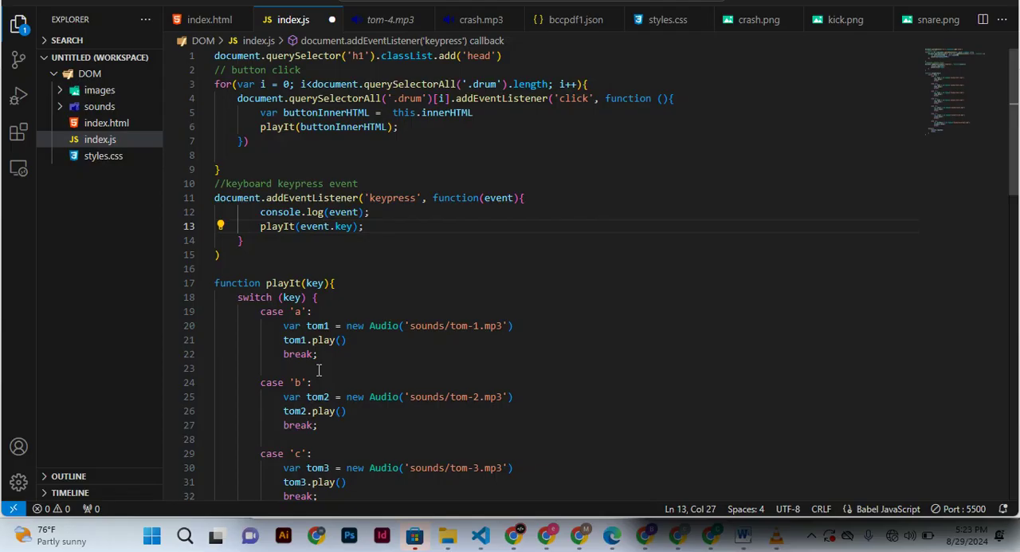
{"action": "mouse_move", "coordinate": [424, 217]}
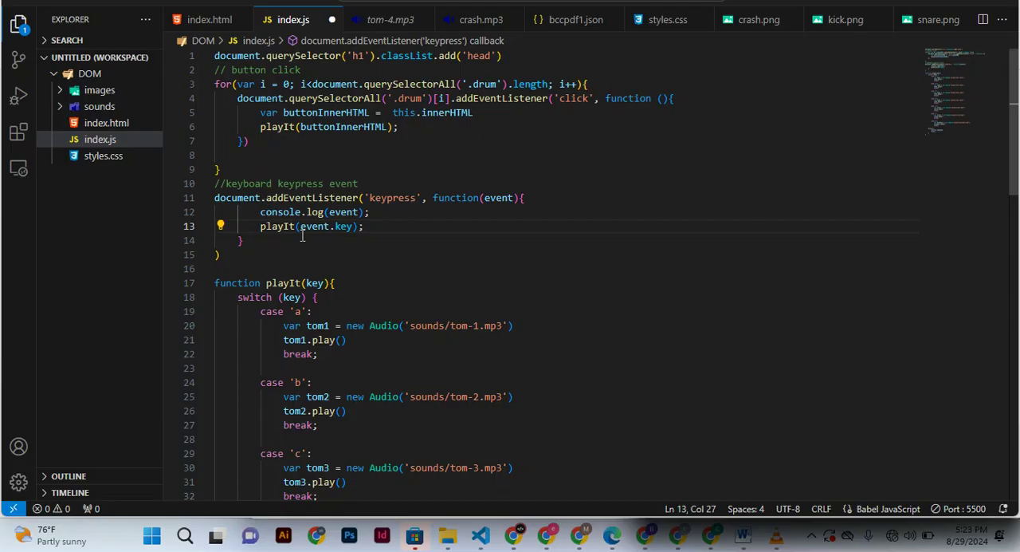
{"action": "scroll", "scroll_direction": "down", "scroll_amount": 3}
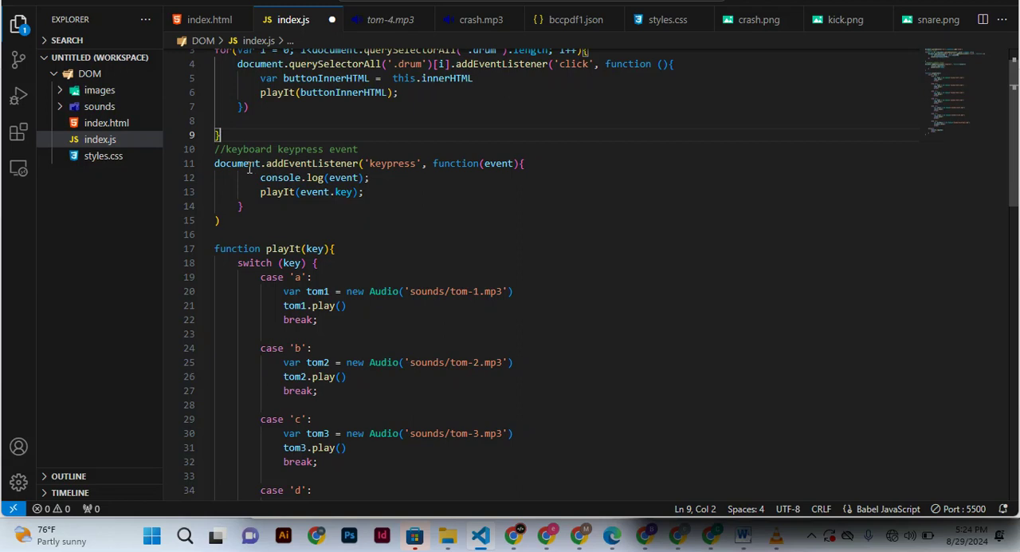
{"action": "mouse_move", "coordinate": [236, 163]}
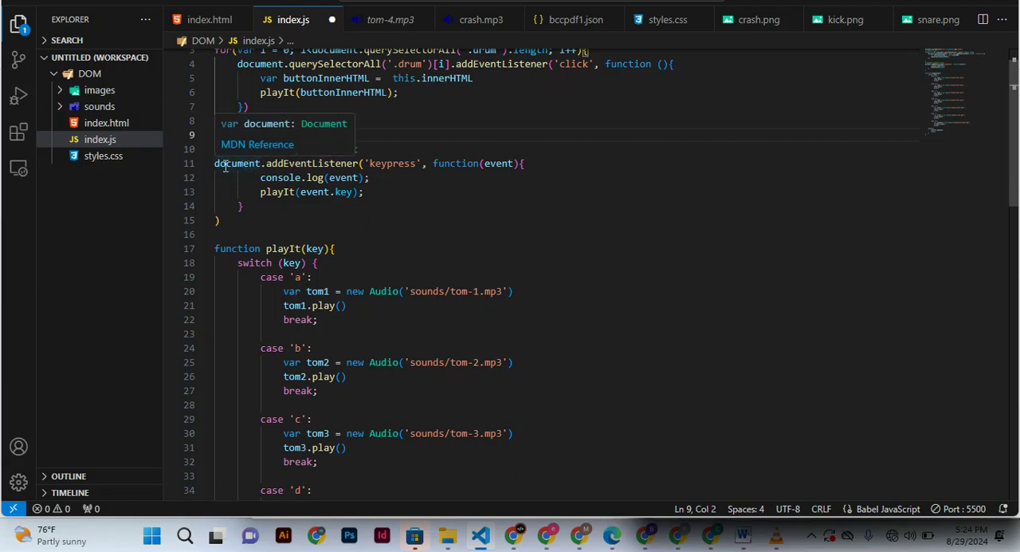
{"action": "type", "text": "//keyboard keypress event"}
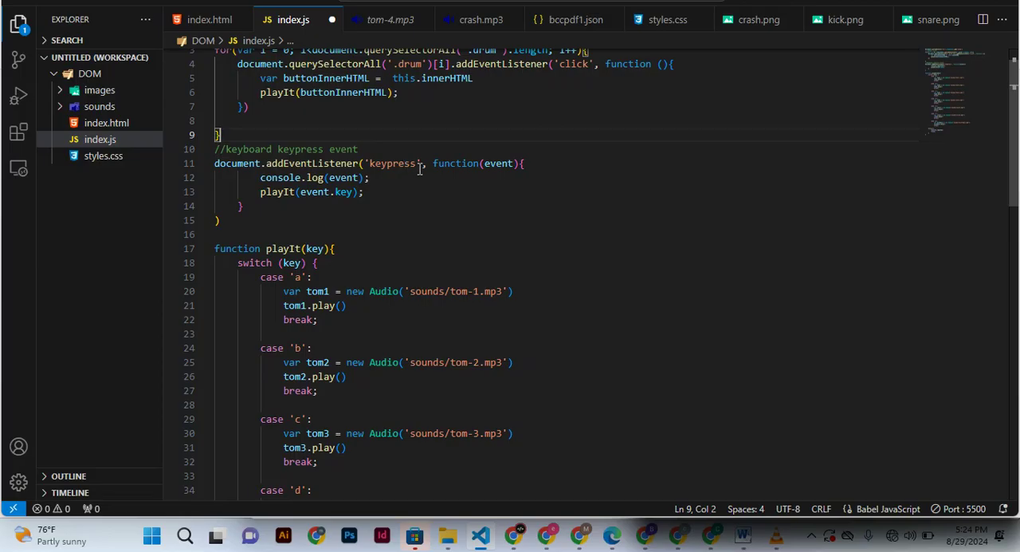
{"action": "mouse_move", "coordinate": [455, 163]}
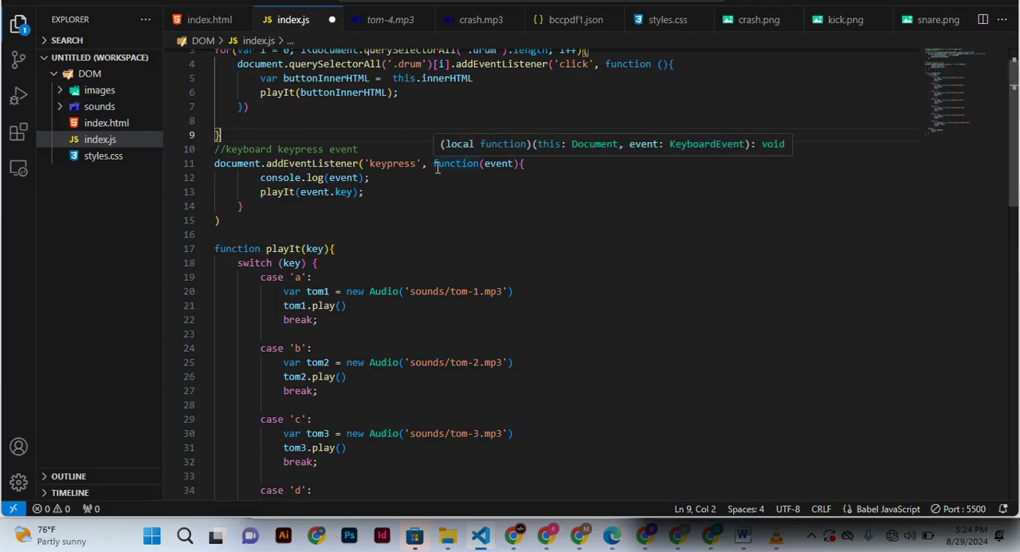